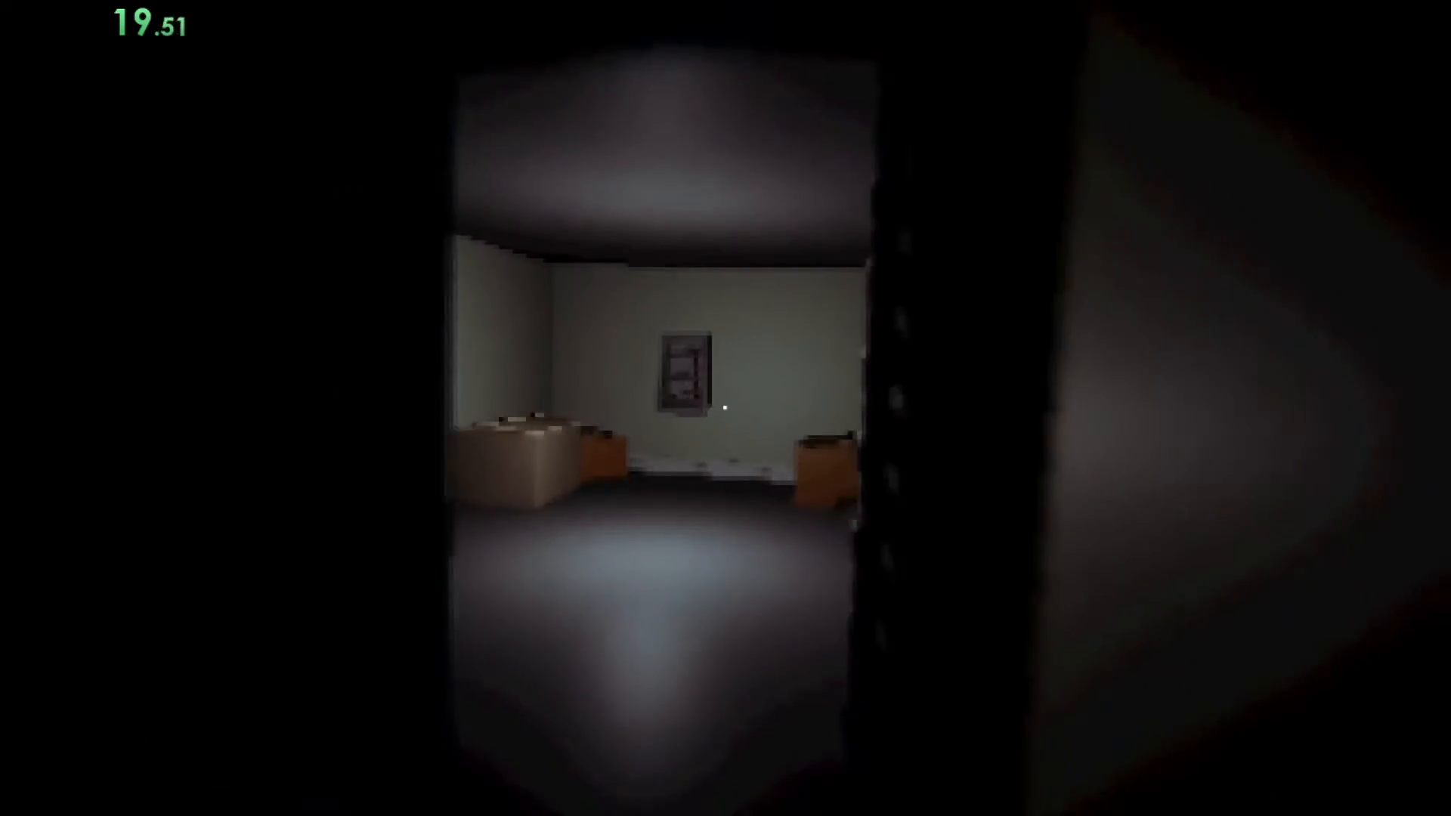
mouse_move(726, 408)
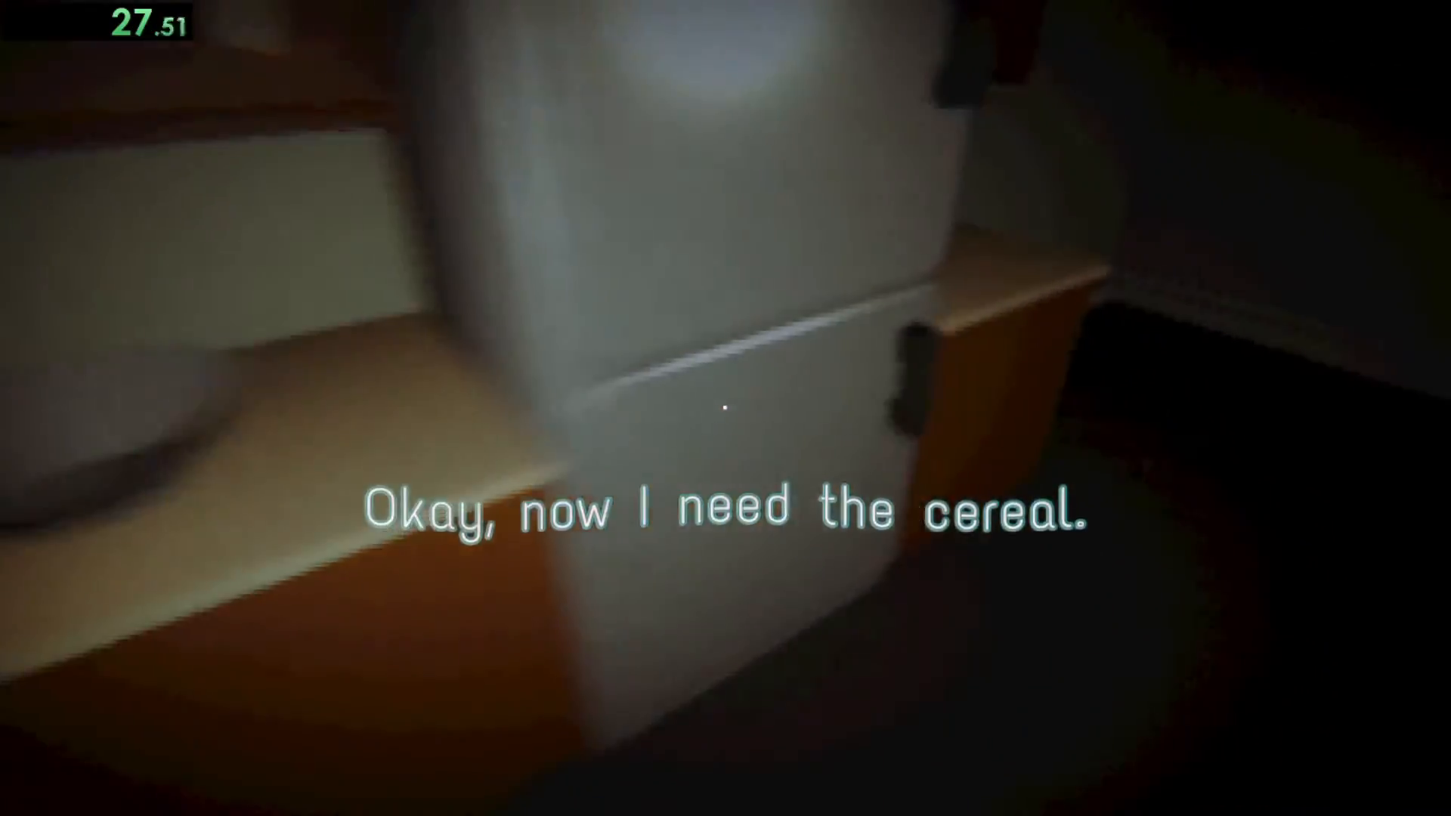